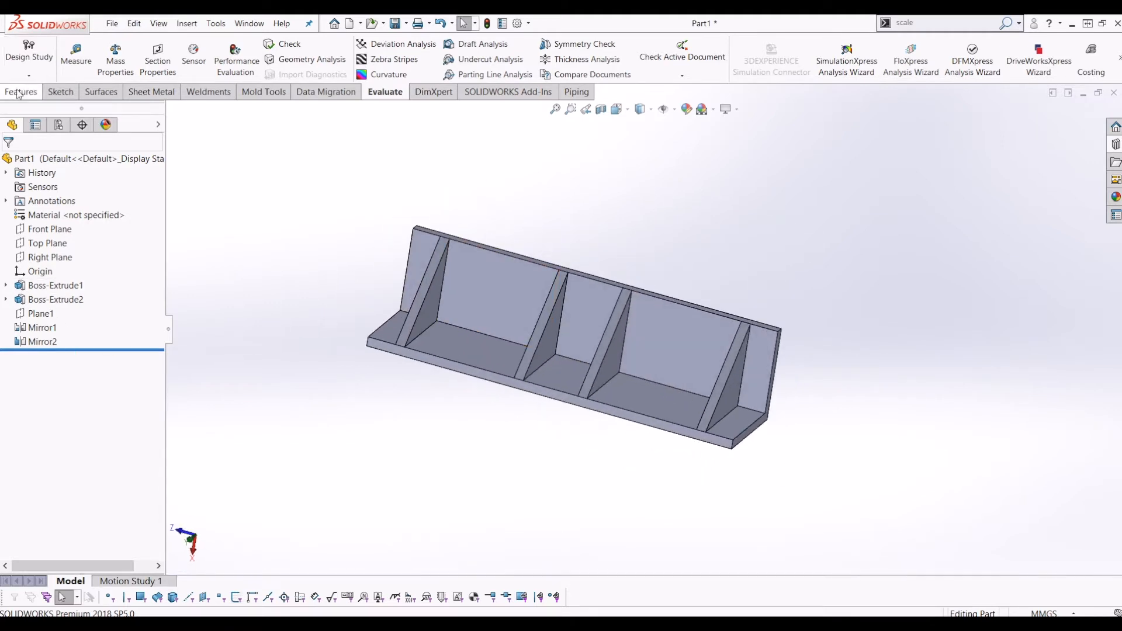
Step: Show the Features command tab with the modelling feature tools
{"action": "left_click", "coordinate": [21, 91]}
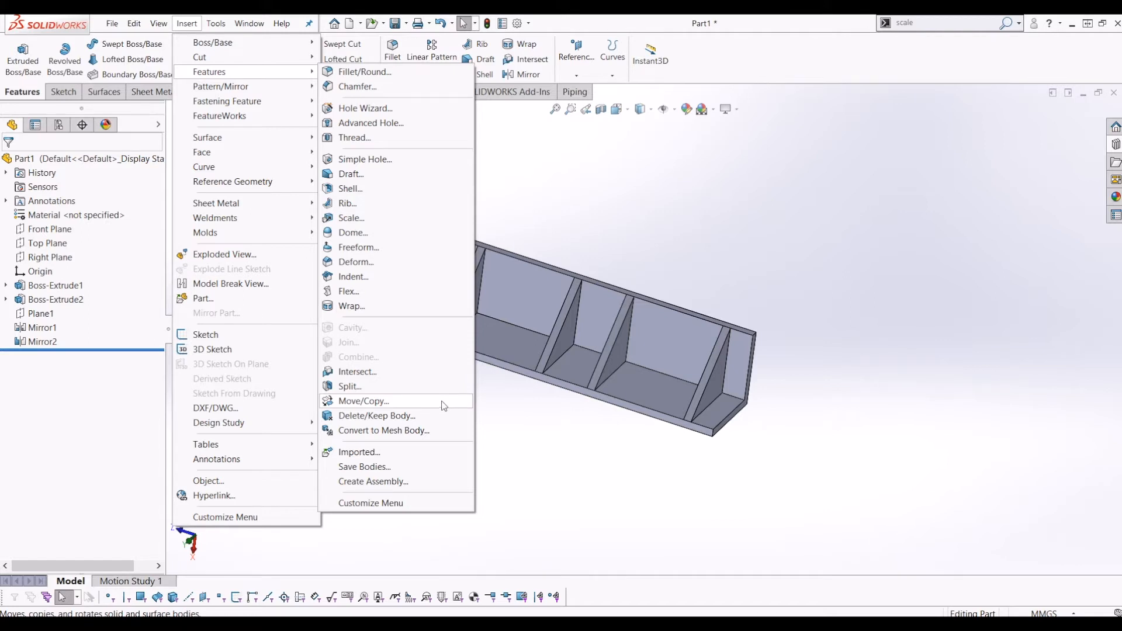
Step: Move/Copy the Mirror2 shelf body as a copy rotated 45 degrees, crossing the original
{"action": "left_click", "coordinate": [362, 401]}
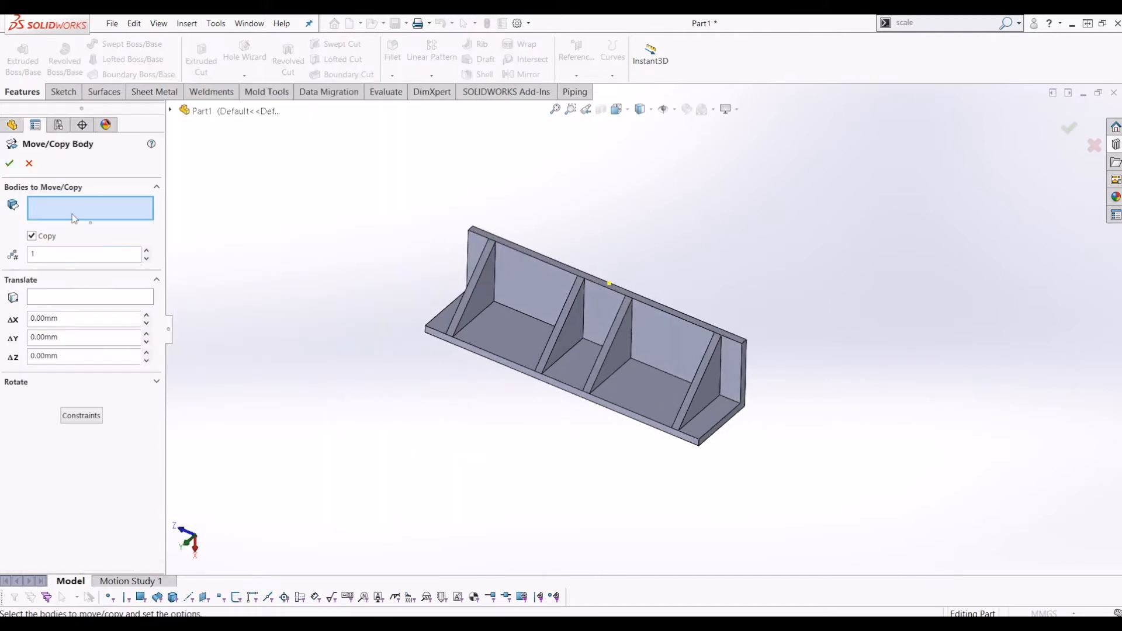
{"action": "left_click", "coordinate": [583, 336]}
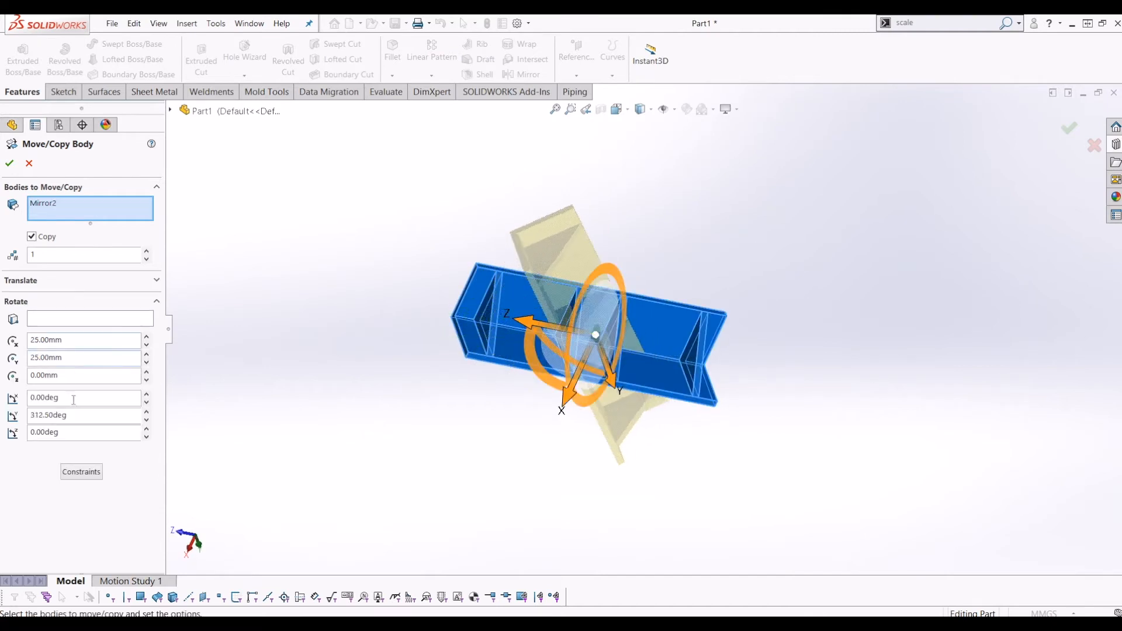
{"action": "type", "text": "45"}
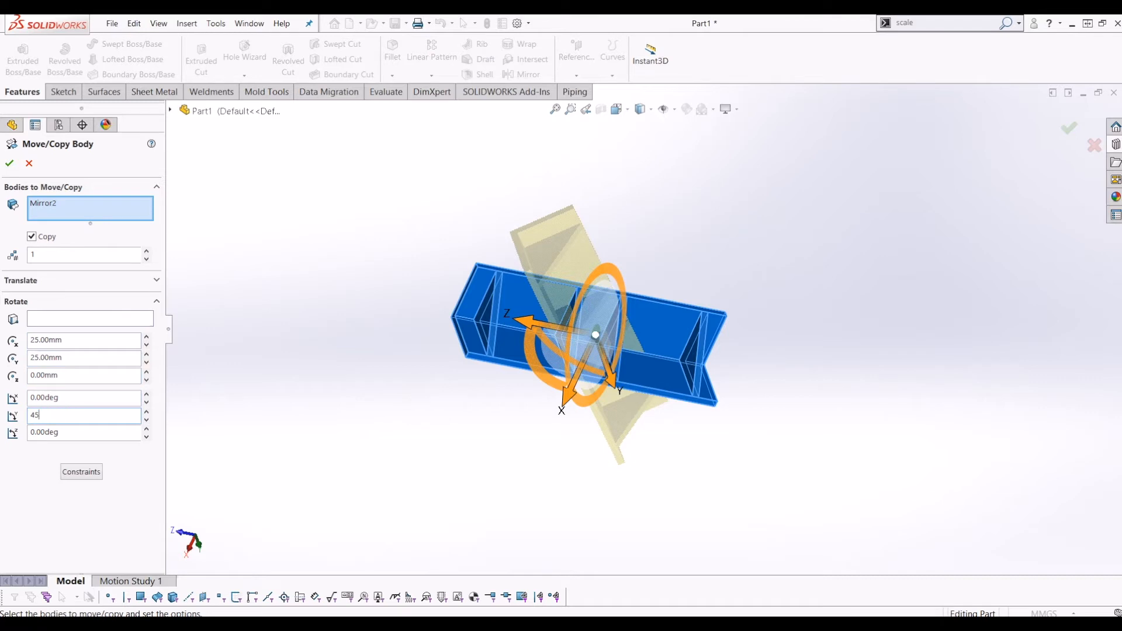
{"action": "left_click", "coordinate": [8, 164]}
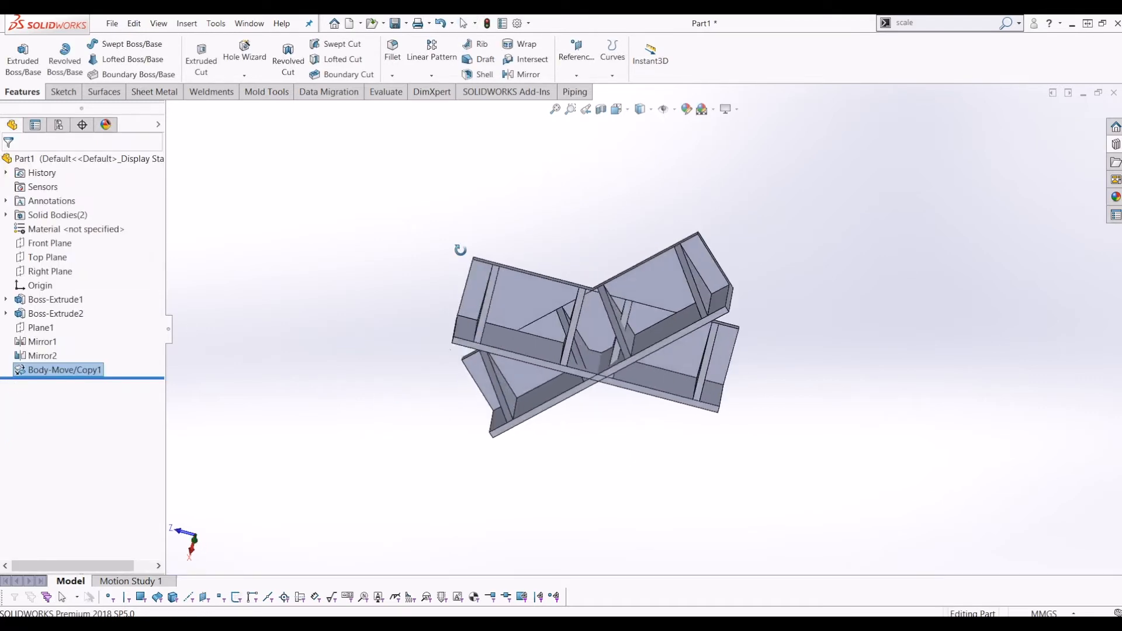
{"action": "right_click", "coordinate": [63, 370]}
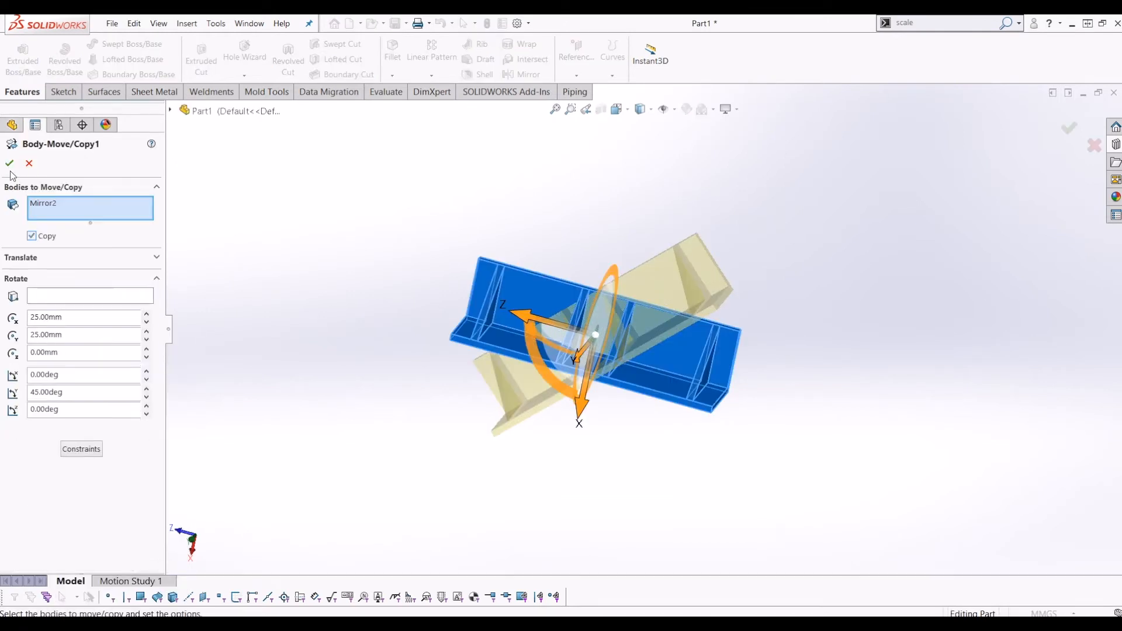
{"action": "left_click", "coordinate": [9, 163]}
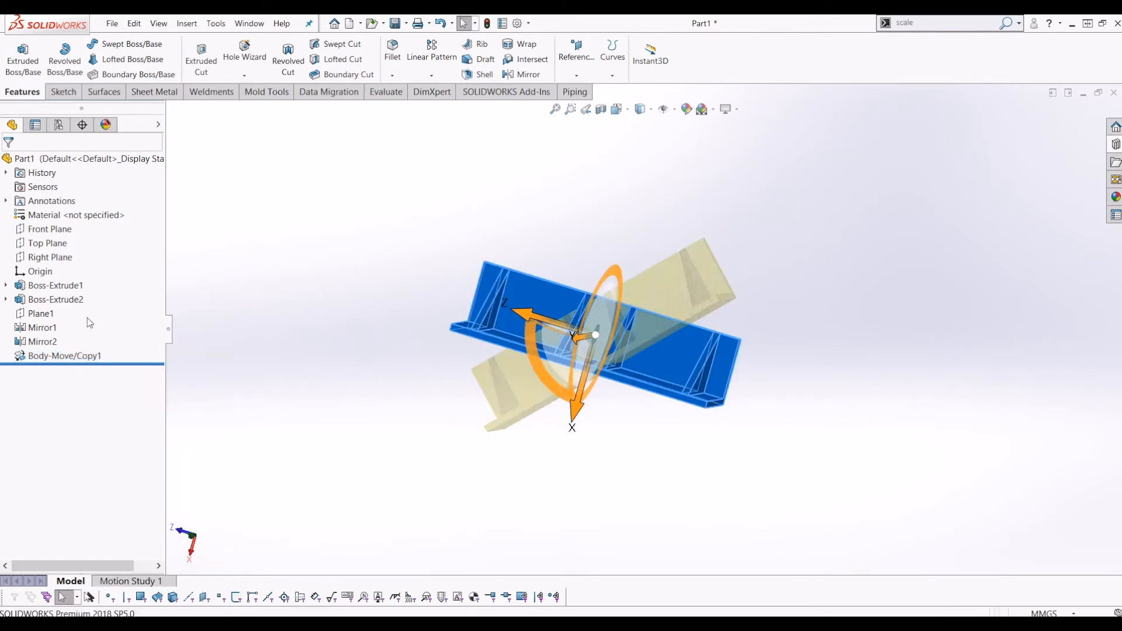
Step: Edit Body-Move/Copy1 to keep Copy and translate the shelf -64.35573756mm along X instead of rotating
{"action": "double_click", "coordinate": [65, 355]}
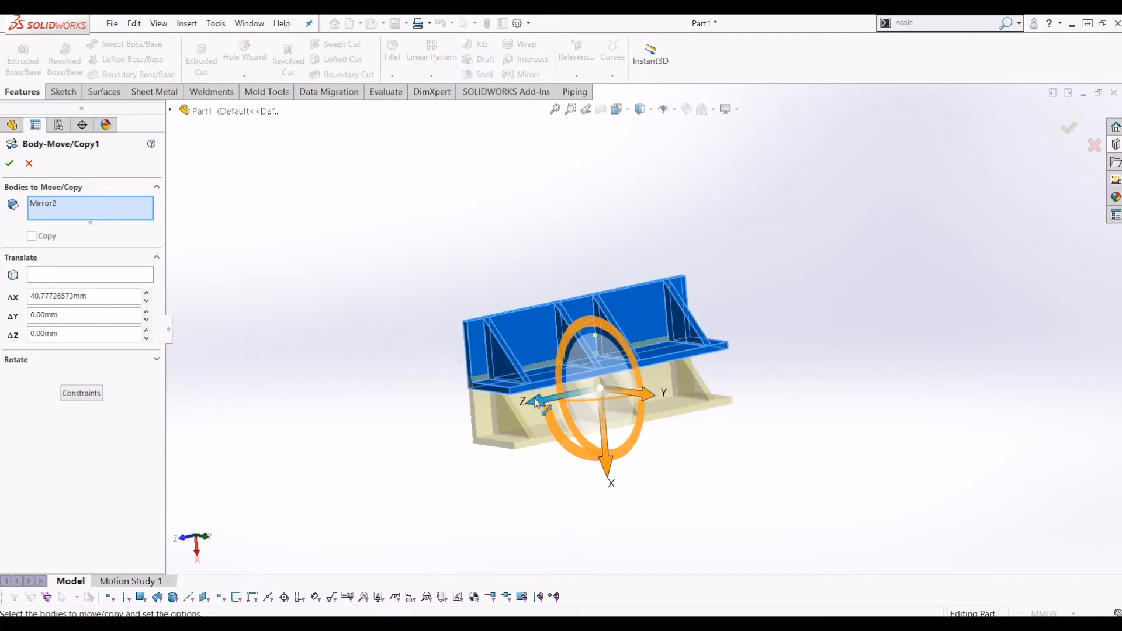
{"action": "left_click", "coordinate": [32, 235]}
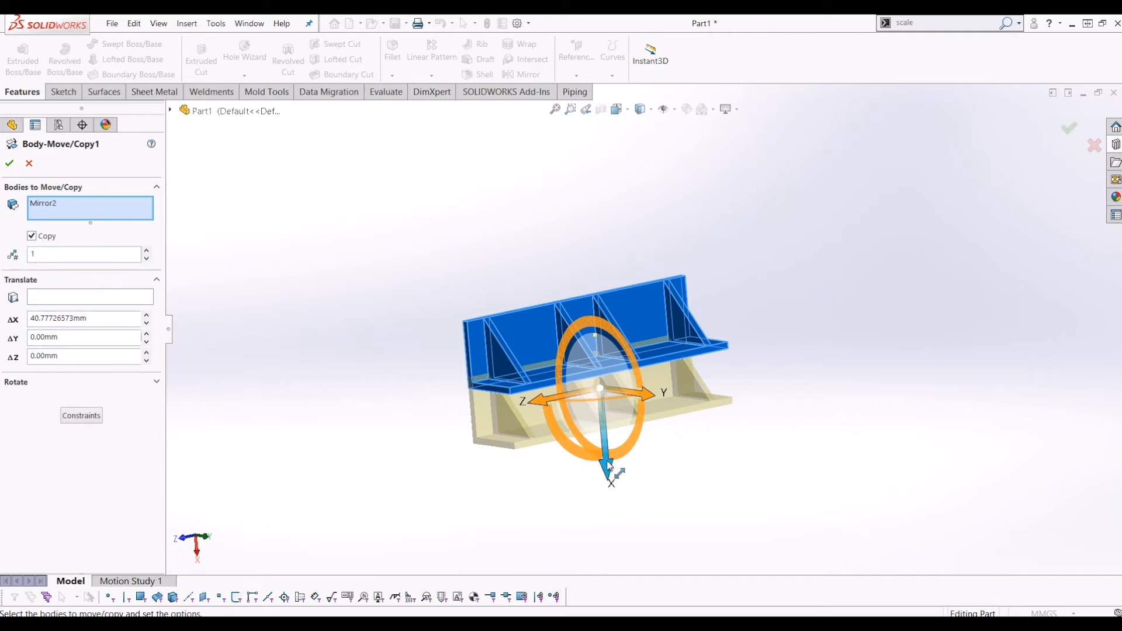
{"action": "type", "text": "-64.35573756mm"}
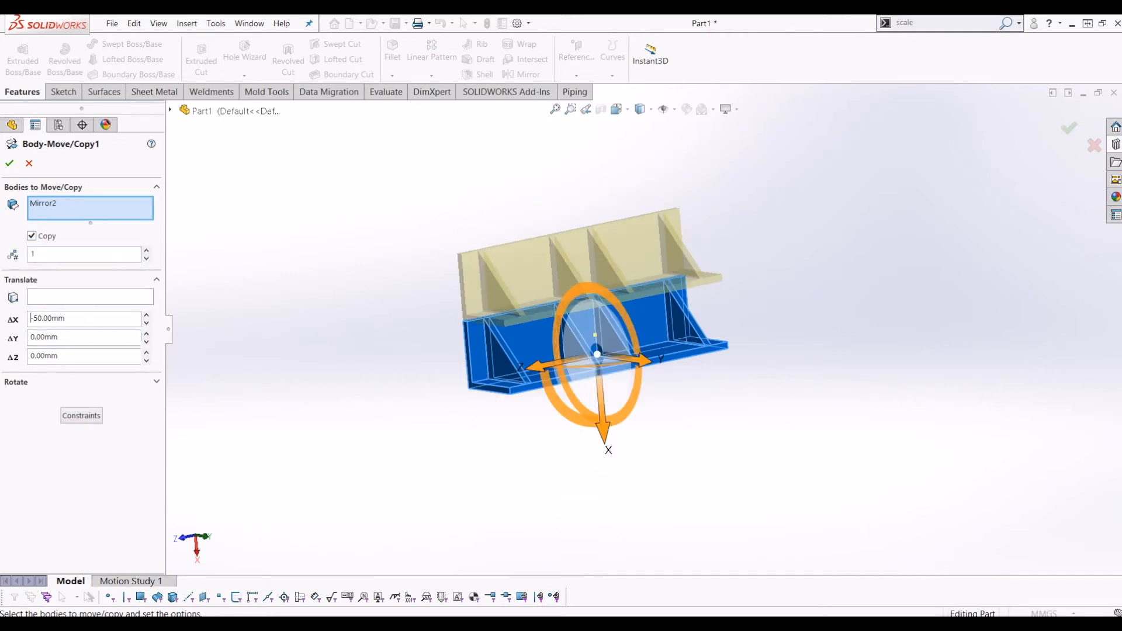
{"action": "left_click", "coordinate": [8, 164]}
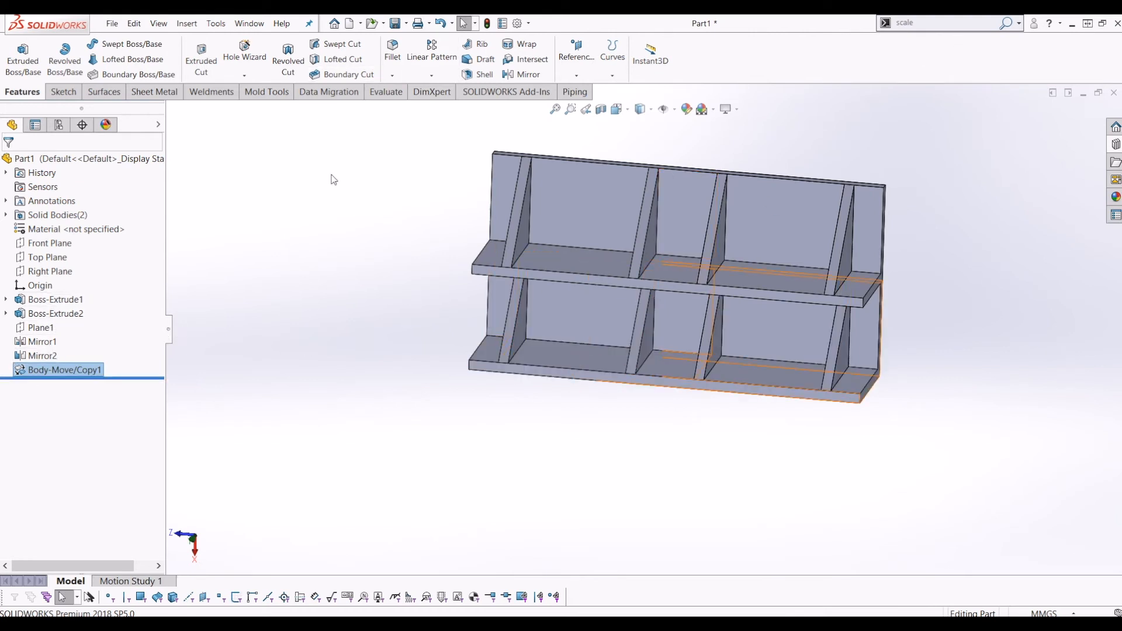
{"action": "left_click", "coordinate": [185, 24]}
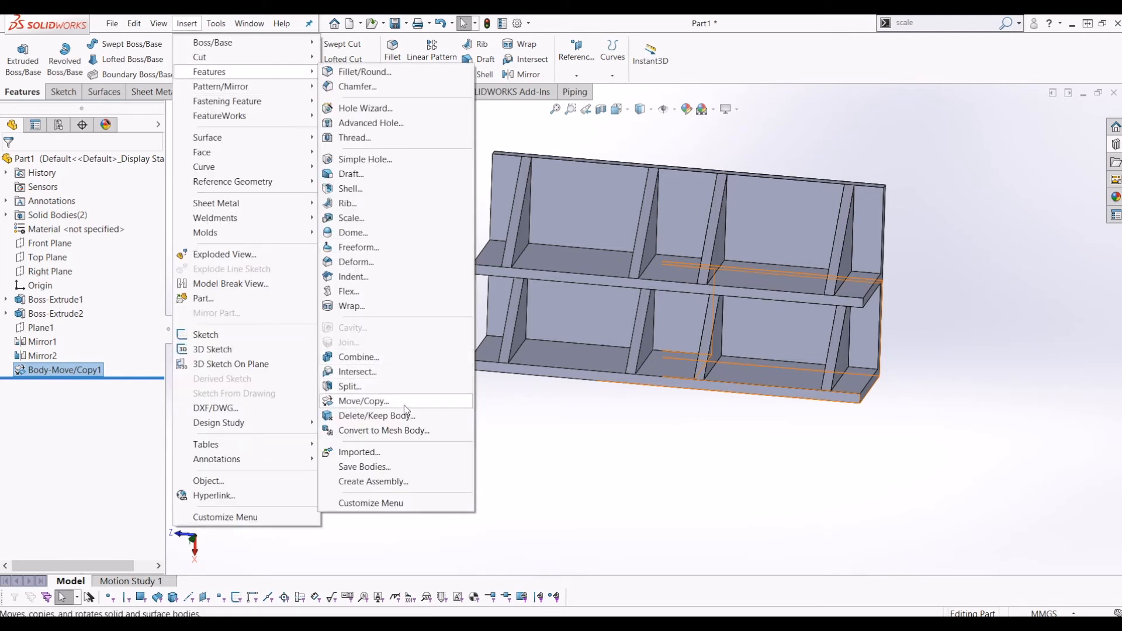
Step: Move/Copy the Mirror2 body again as a copy rotated 180.00deg, back to back with the original
{"action": "left_click", "coordinate": [362, 401]}
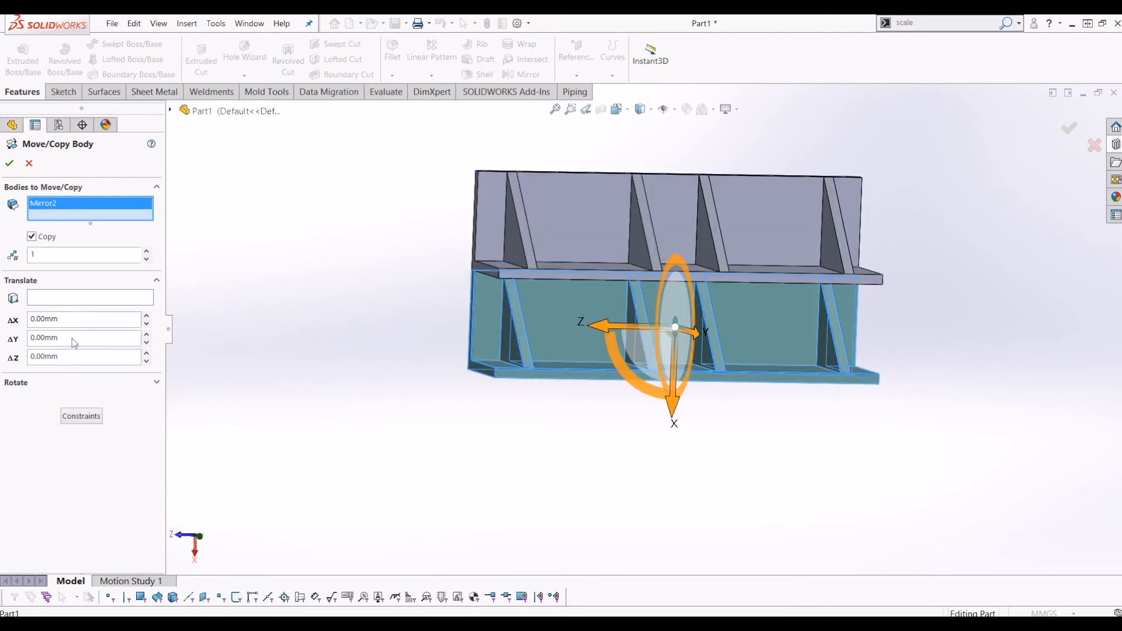
{"action": "left_click", "coordinate": [155, 279]}
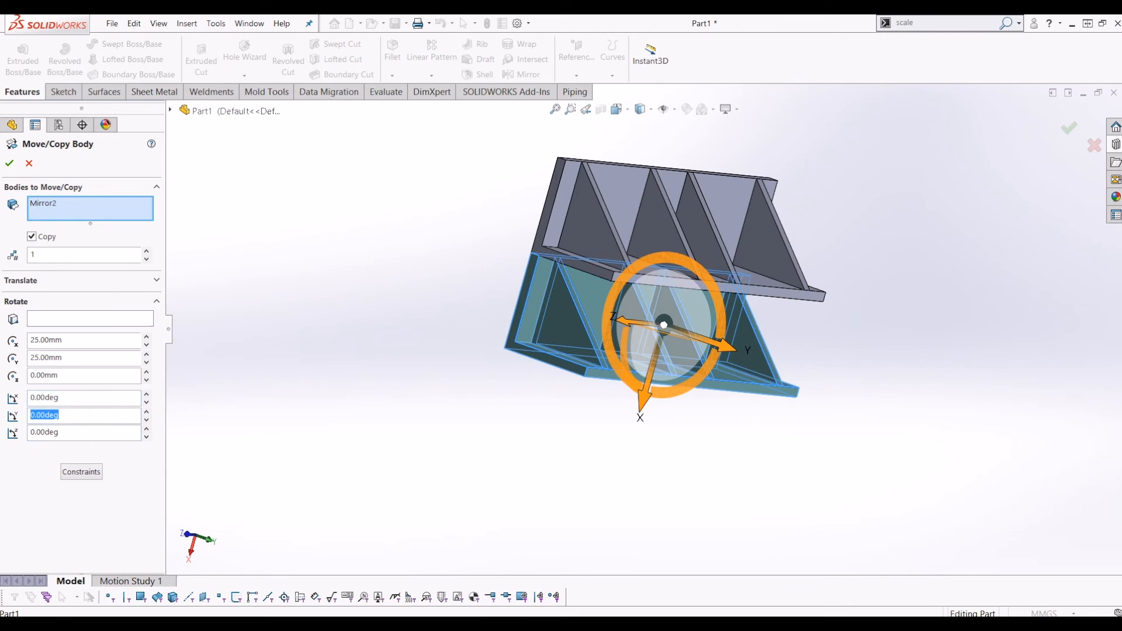
{"action": "type", "text": "180.00deg"}
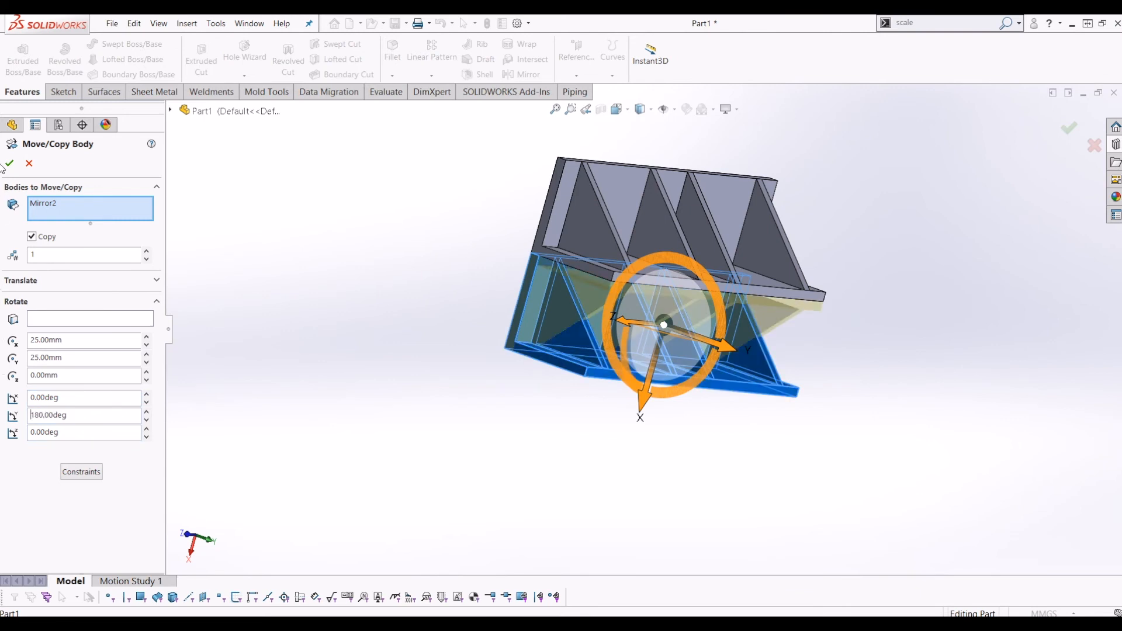
{"action": "left_click", "coordinate": [7, 163]}
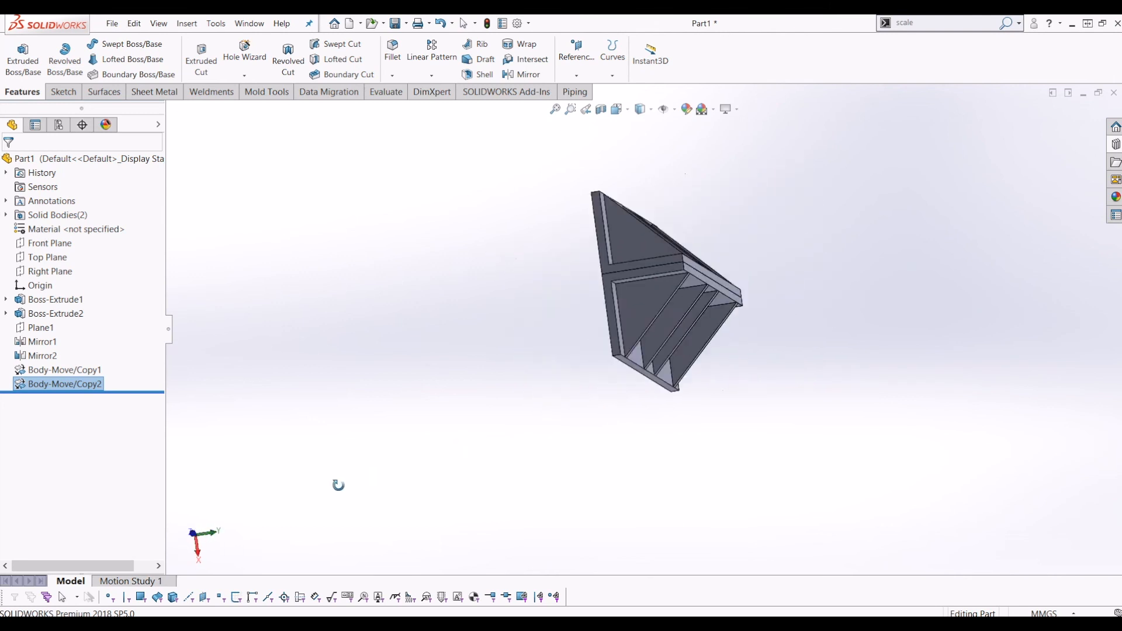
{"action": "left_click_drag", "start_coordinate": [338, 485], "coordinate": [787, 273]}
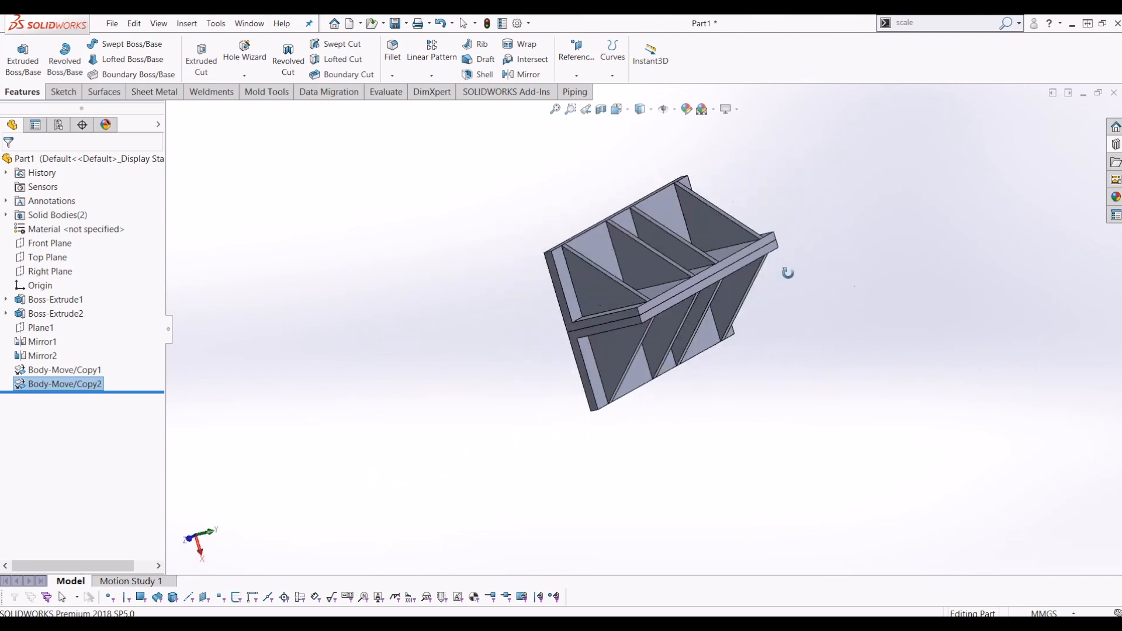